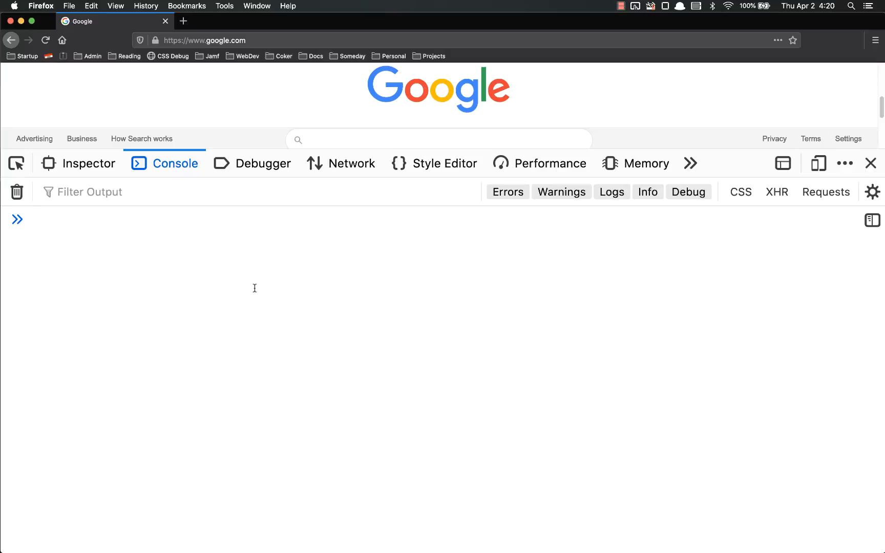
# Define myFunc(num) that logs its argument, then call myFunc(5) to print 5
pyautogui.write('function')
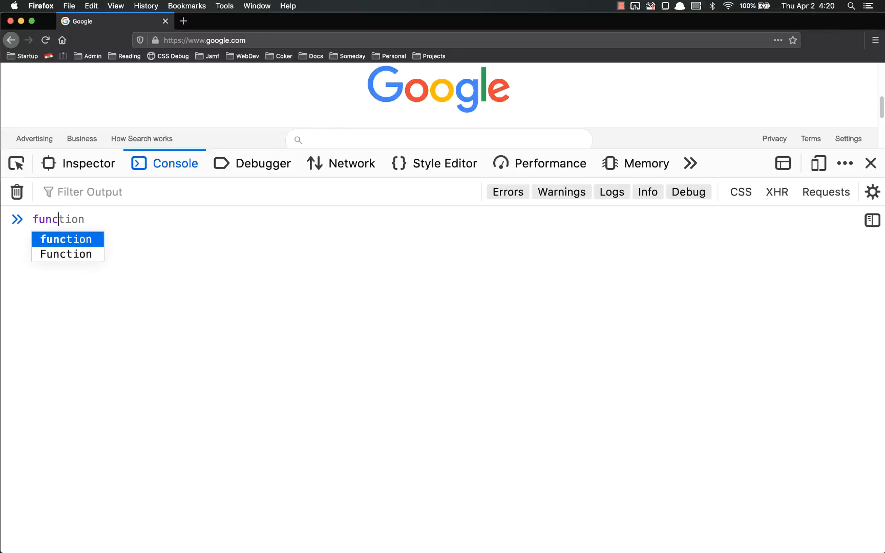
pyautogui.write('my')
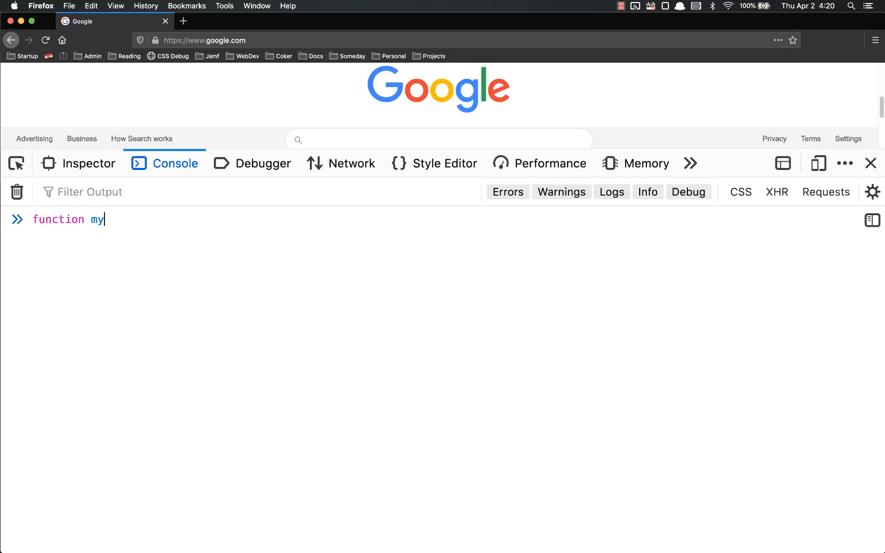
pyautogui.write('Func(')
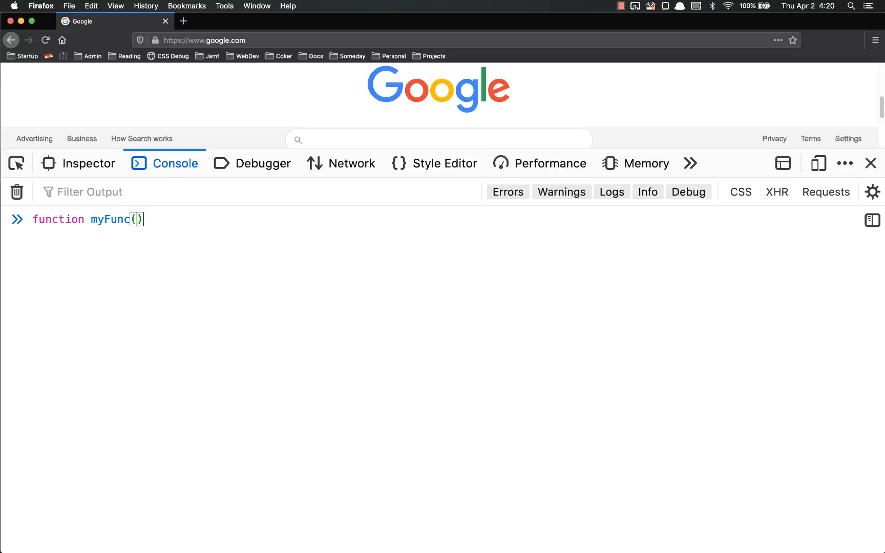
pyautogui.write('x')
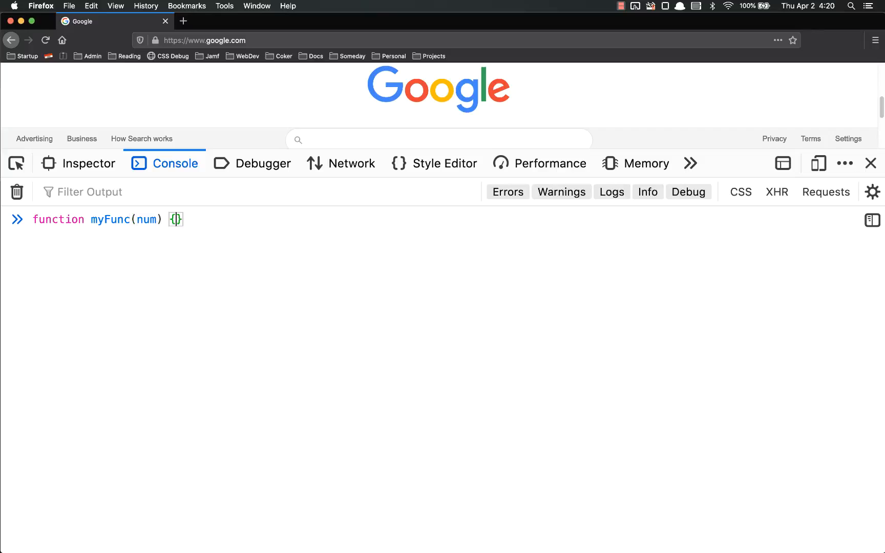
pyautogui.write('console.log(')
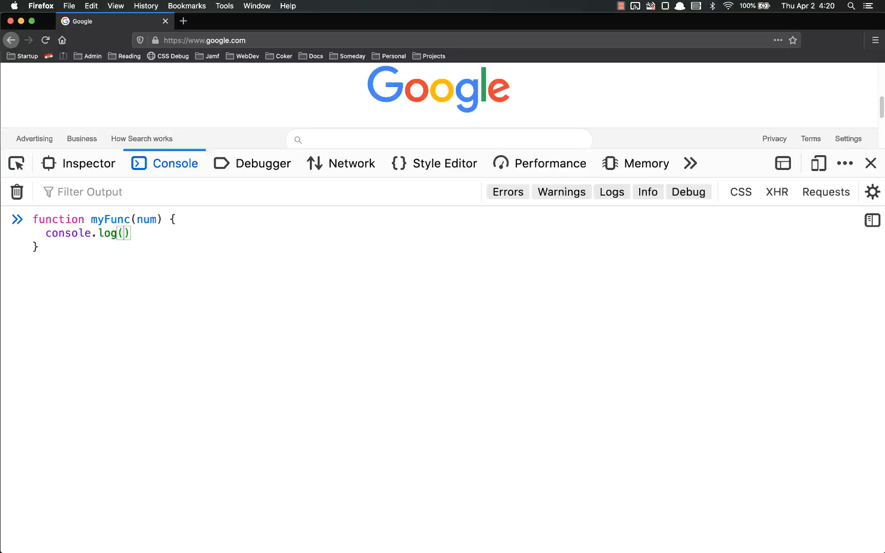
pyautogui.write('num')
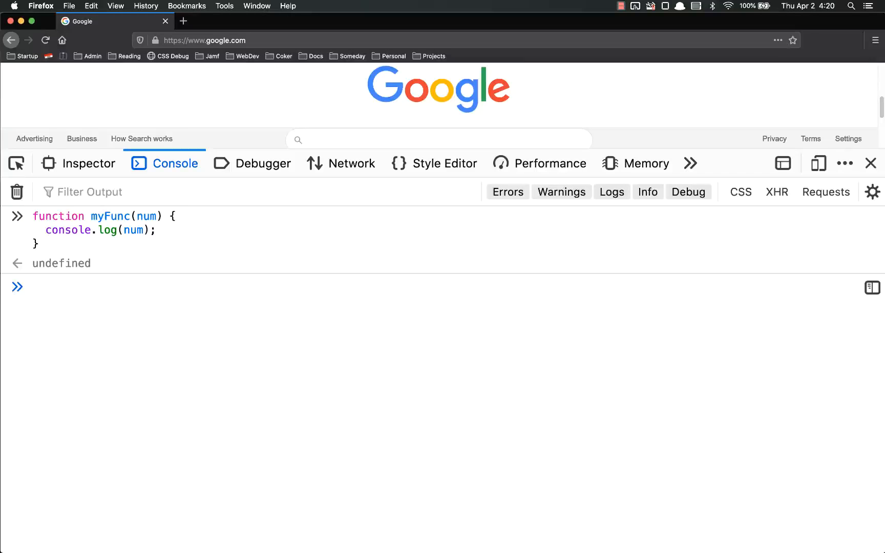
pyautogui.write('myFunc(5)')
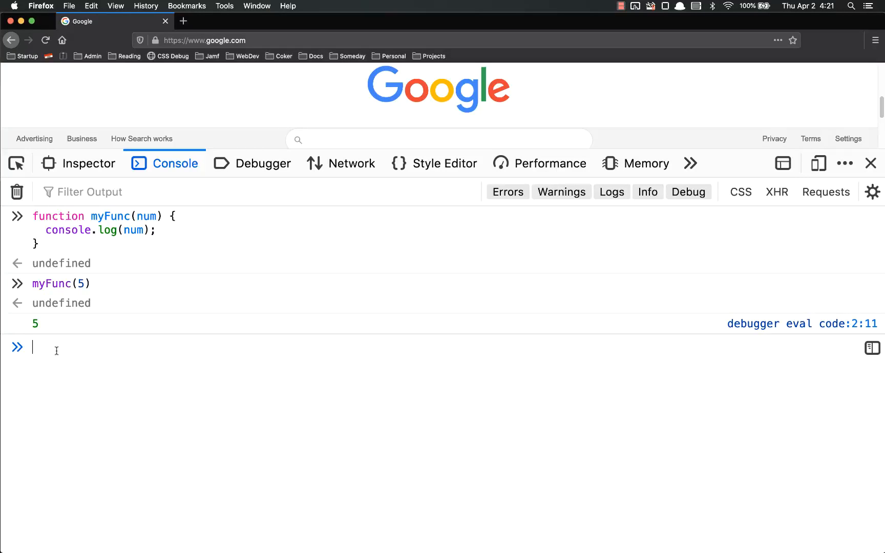
pyautogui.doubleClick(61, 304)
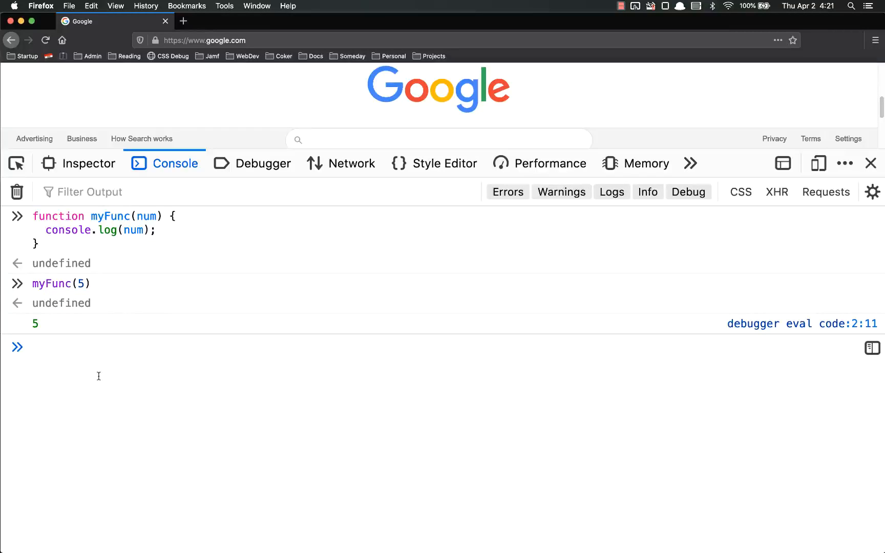
# Assign const x = myFunc(5), then evaluate x to reveal undefined
pyautogui.write('const')
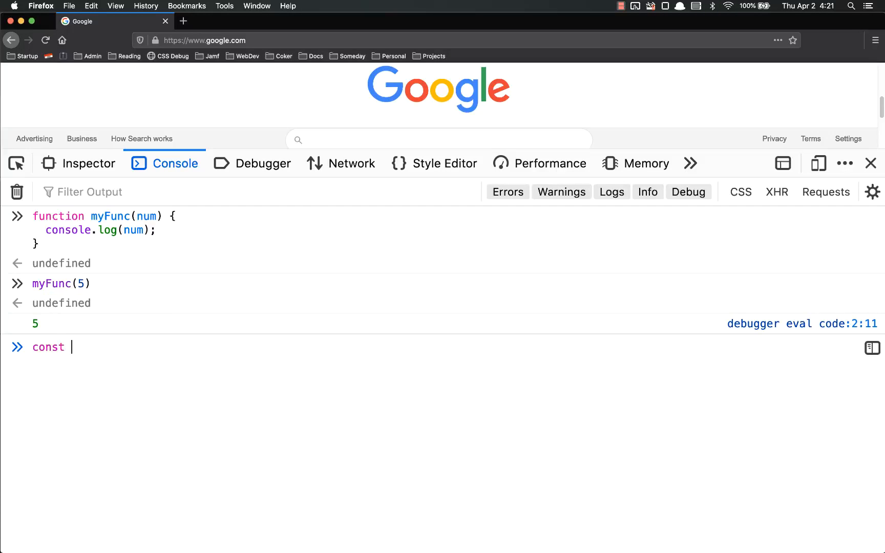
pyautogui.write('x =')
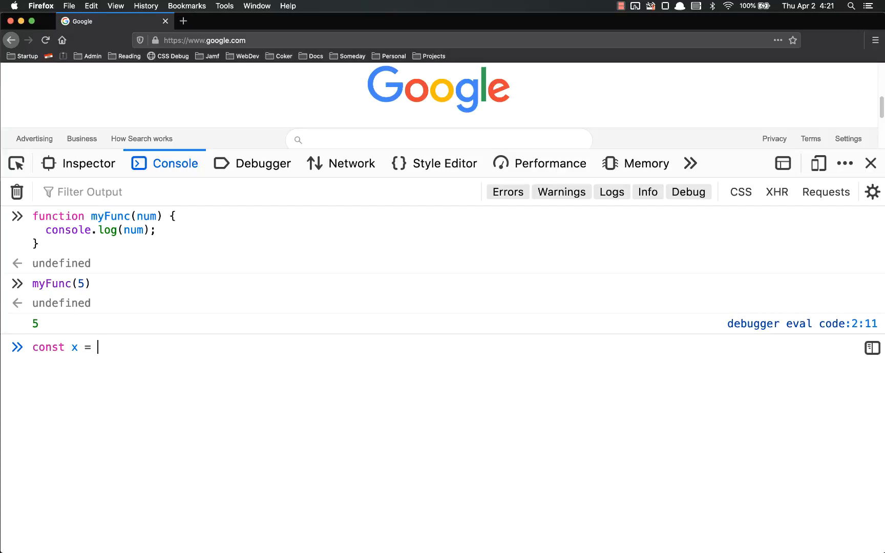
pyautogui.write('myFunc(5)')
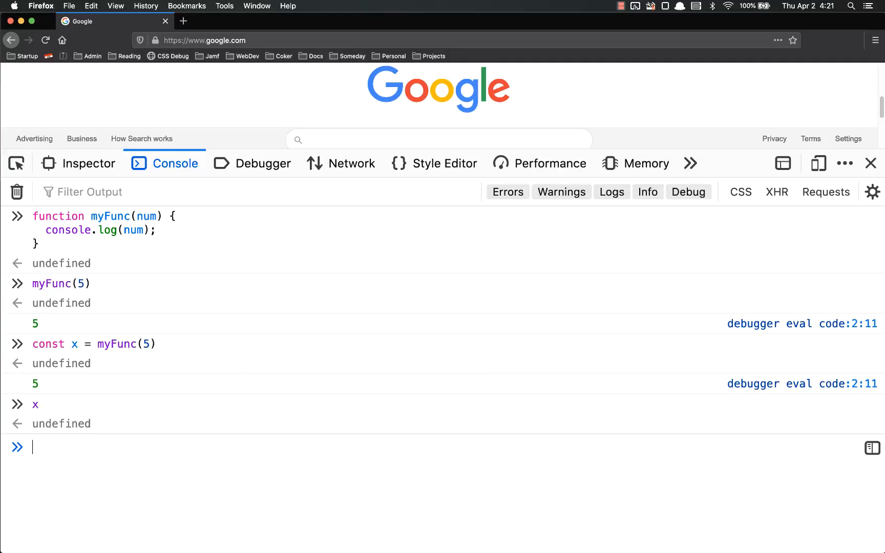
pyautogui.doubleClick(61, 424)
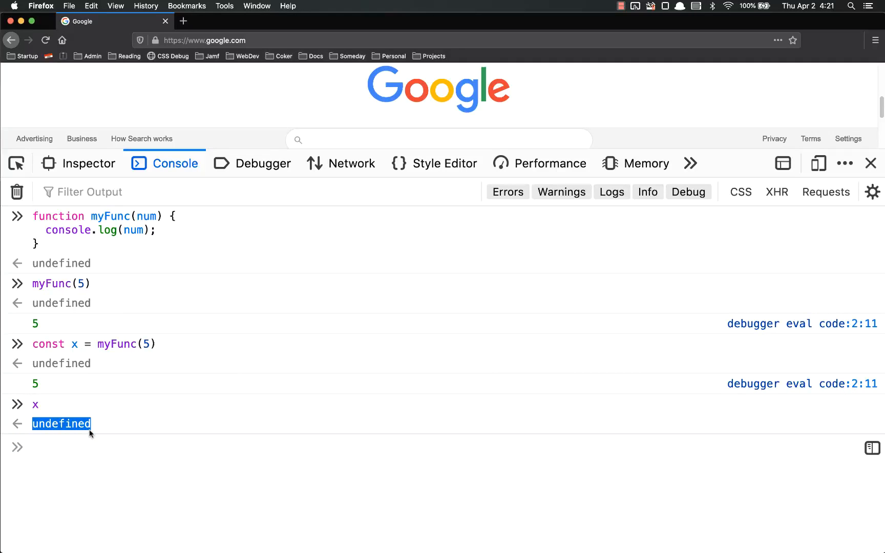
pyautogui.doubleClick(127, 344)
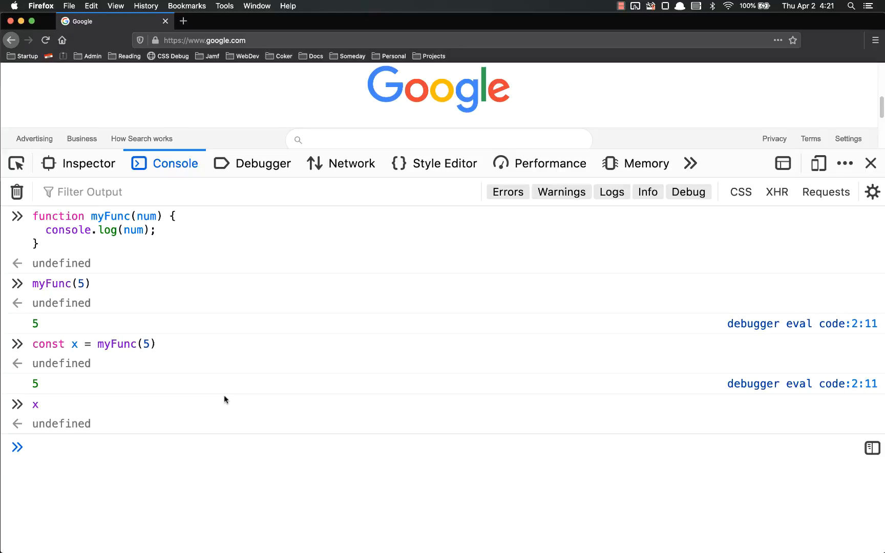
# Define square(num) that logs num * num
pyautogui.write('function s')
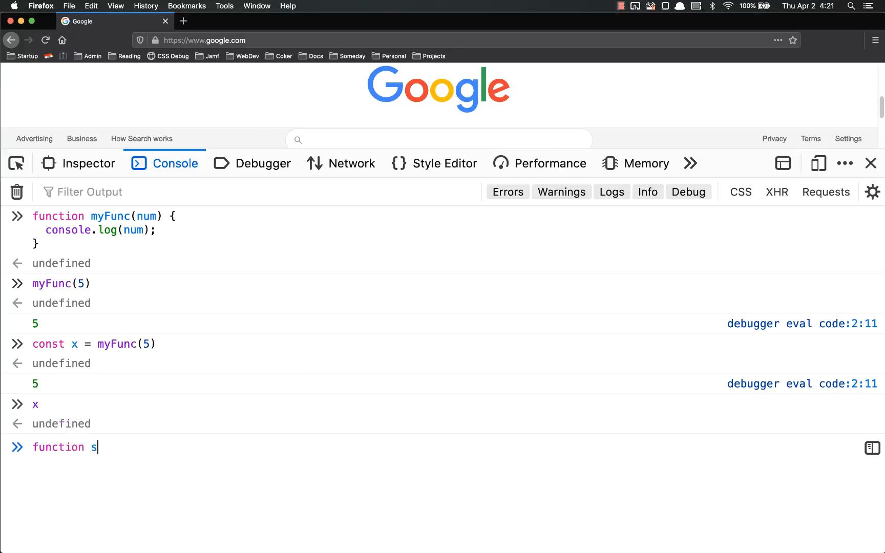
pyautogui.write('quare()')
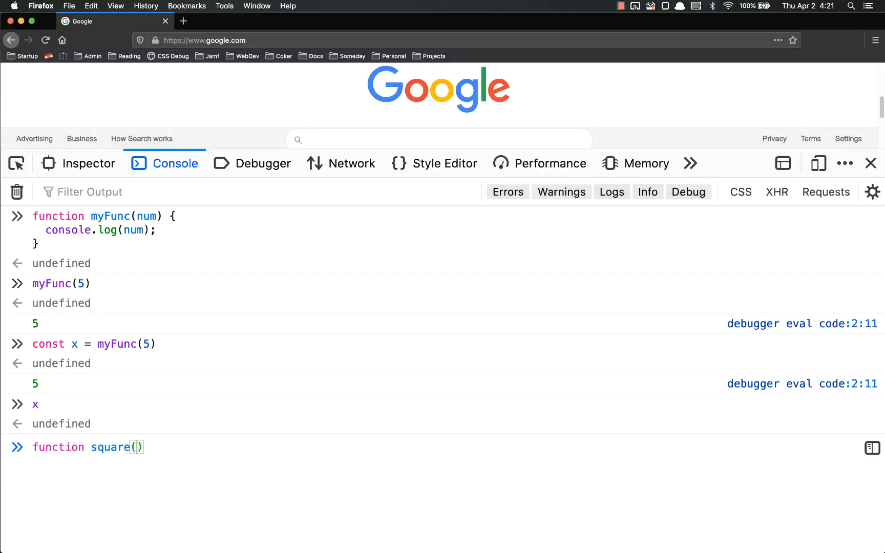
pyautogui.write('num)')
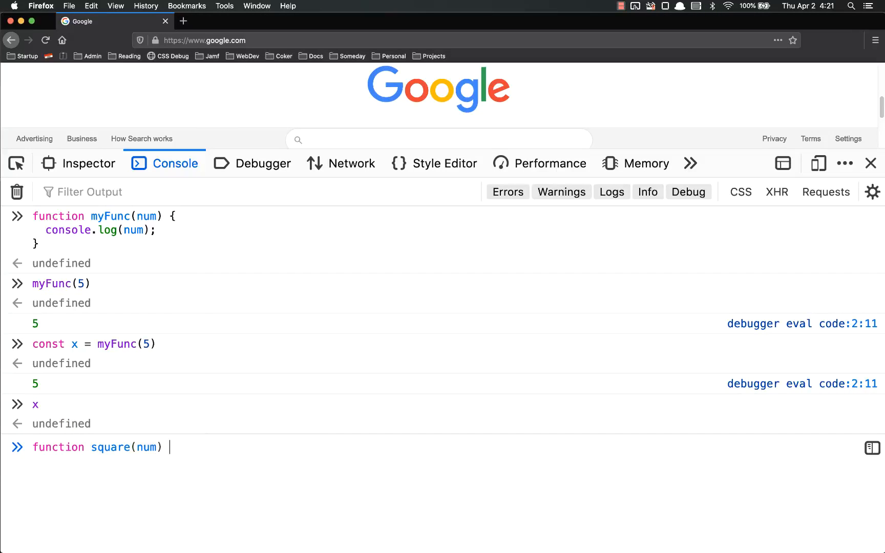
pyautogui.write('{')
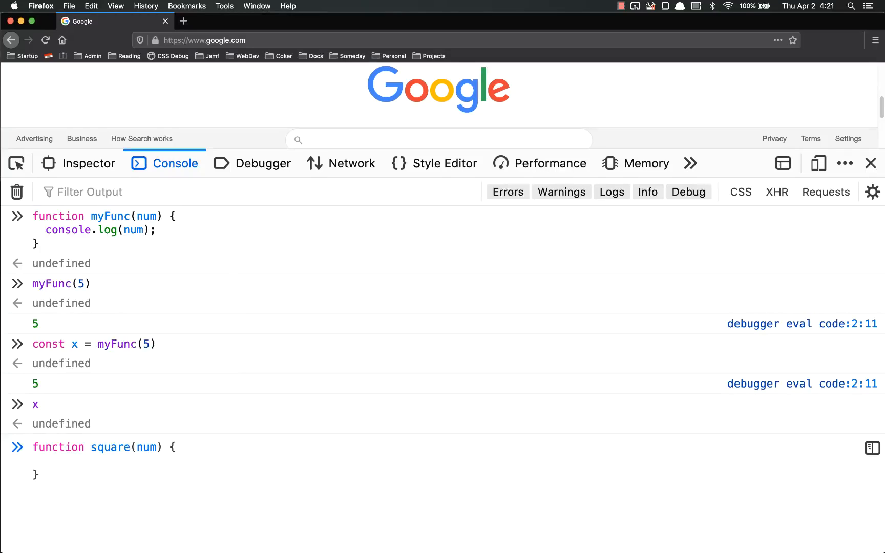
pyautogui.write('console.og()')
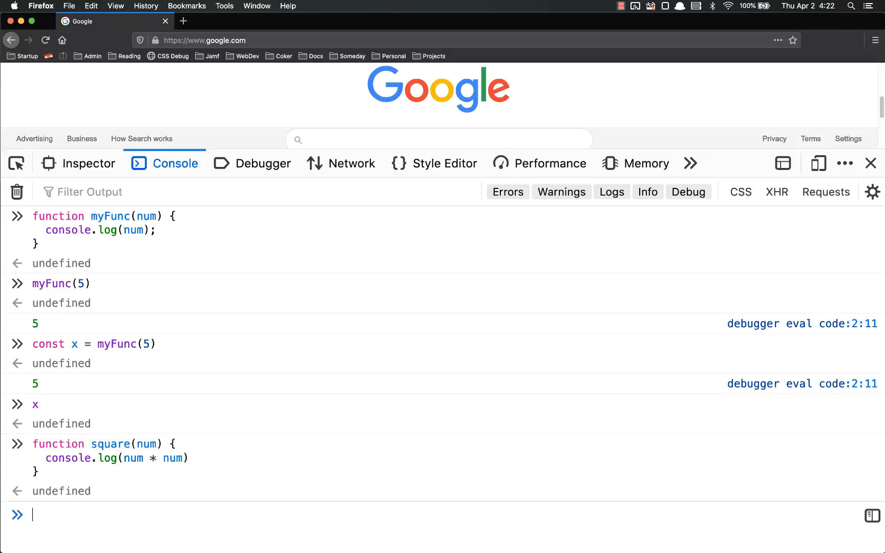
# Run square(5) printing 25, assign let y = square(5), and show y is undefined
pyautogui.write('s')
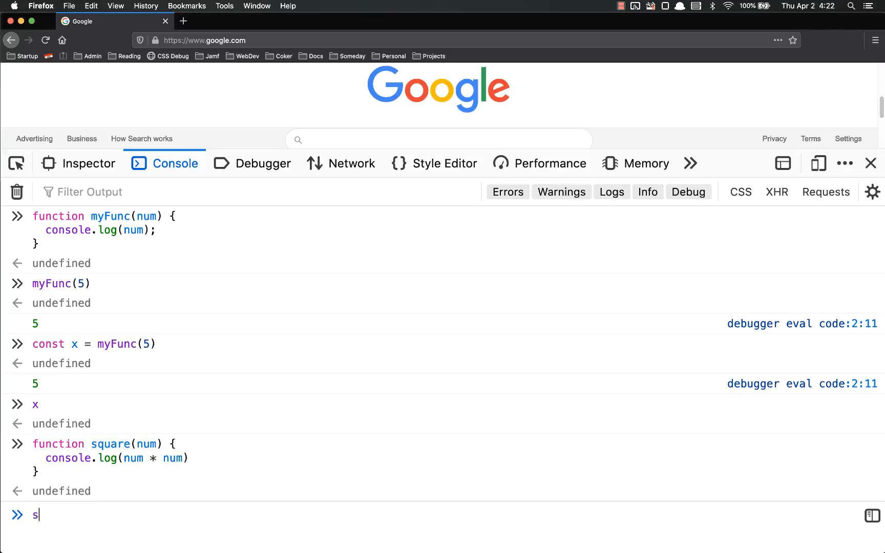
pyautogui.write('quare(5)')
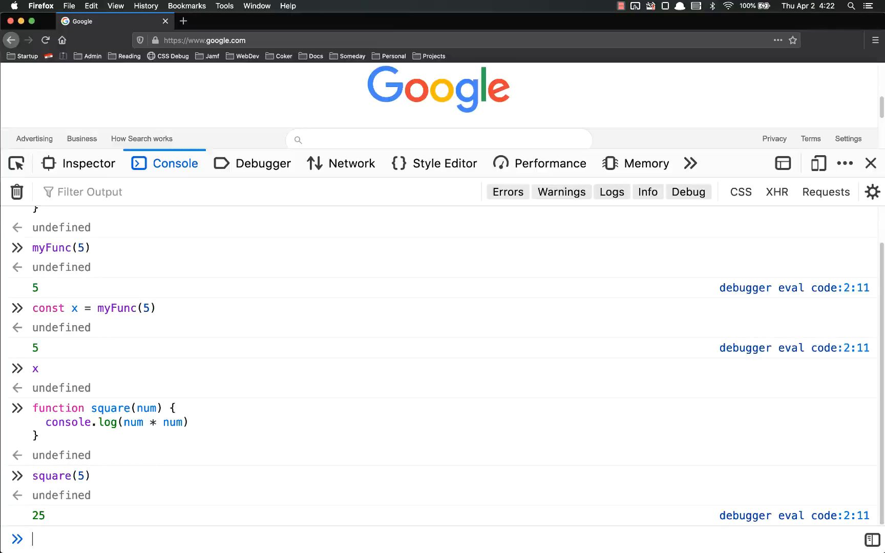
pyautogui.write('let y = s')
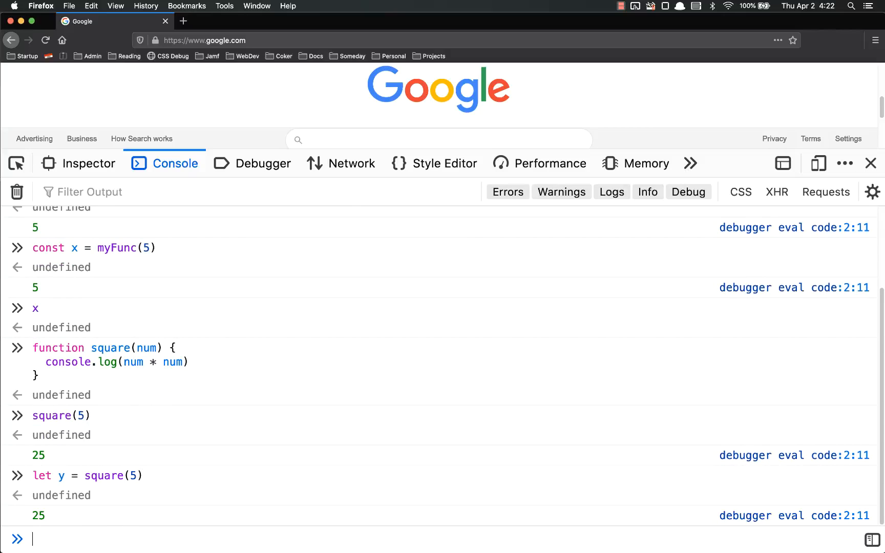
pyautogui.write('y')
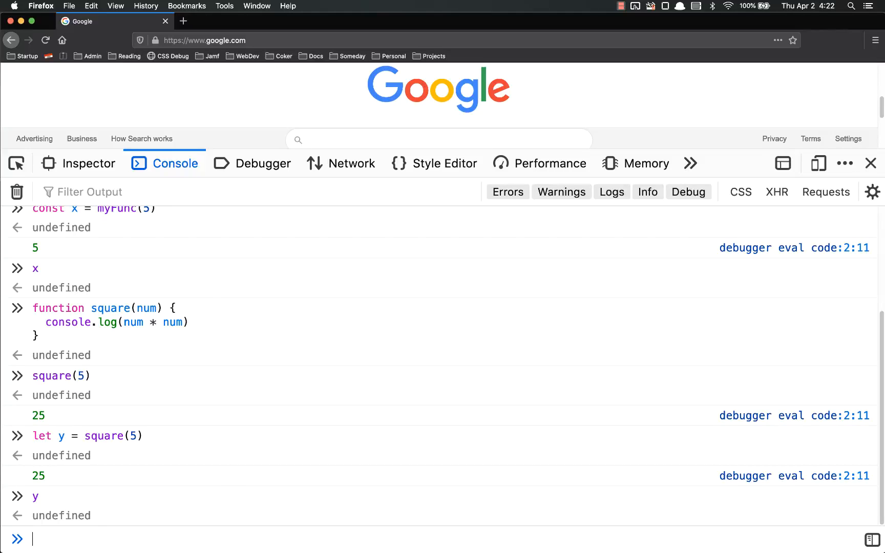
# Redefine square(num) to return num * num
pyautogui.write('function')
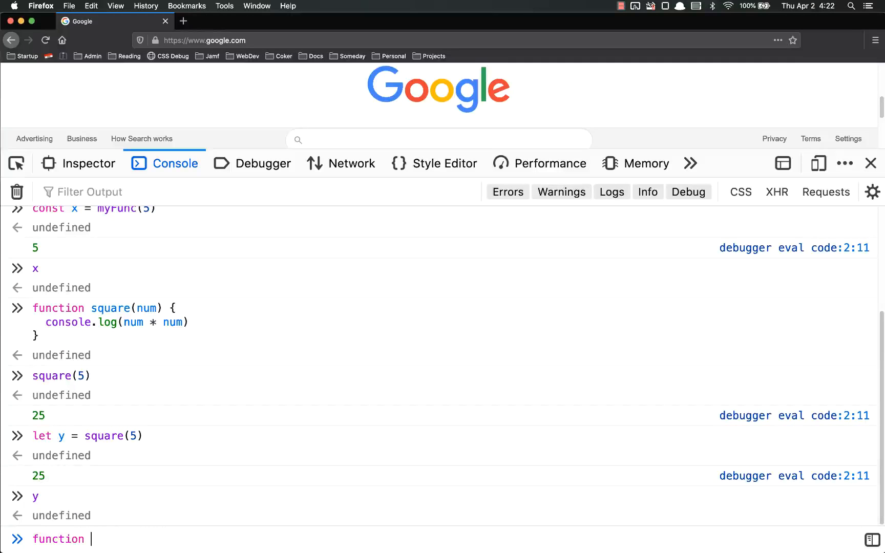
pyautogui.write('square(num) {')
pyautogui.write('retur')
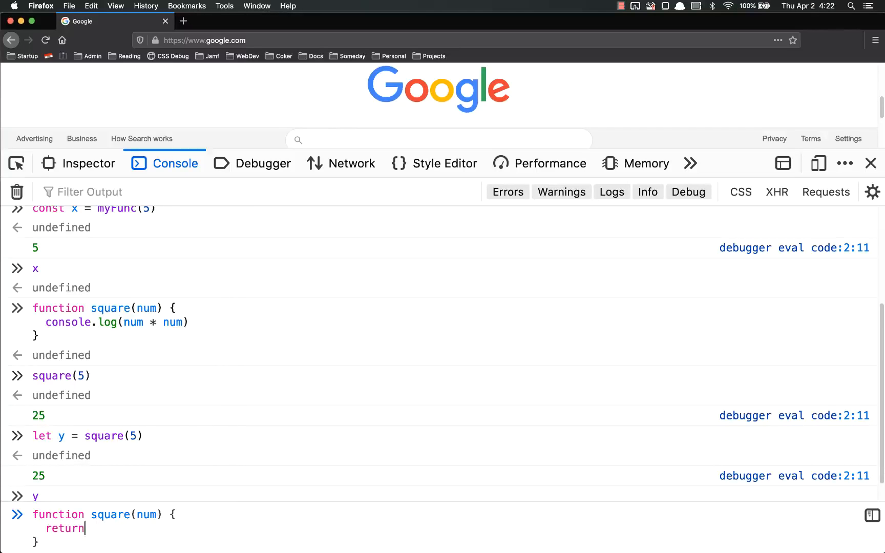
pyautogui.write('num * num')
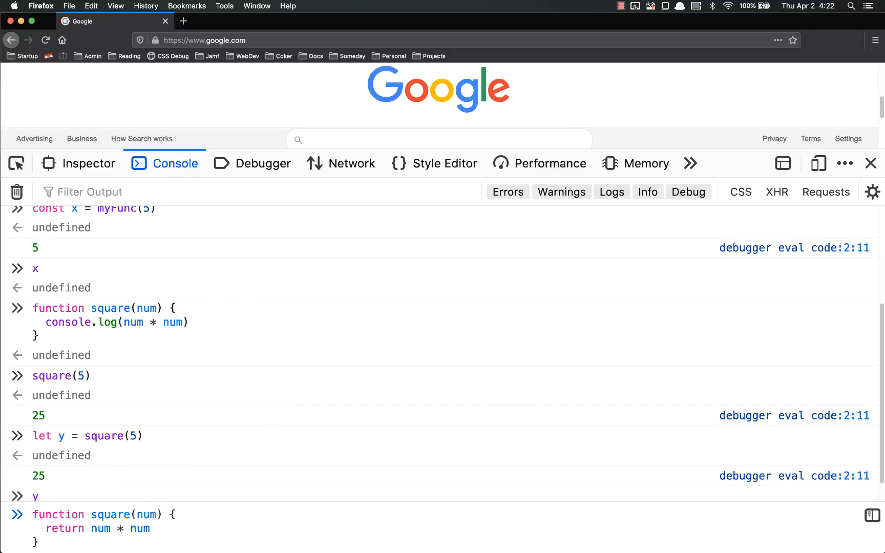
# Assign y = square(5) and evaluate y, which now holds 25
pyautogui.scroll(-3)
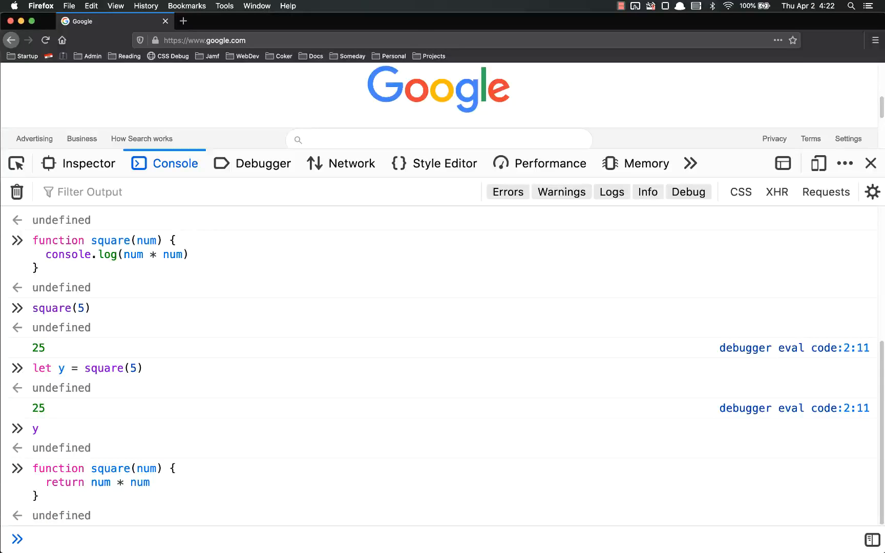
pyautogui.write('y =')
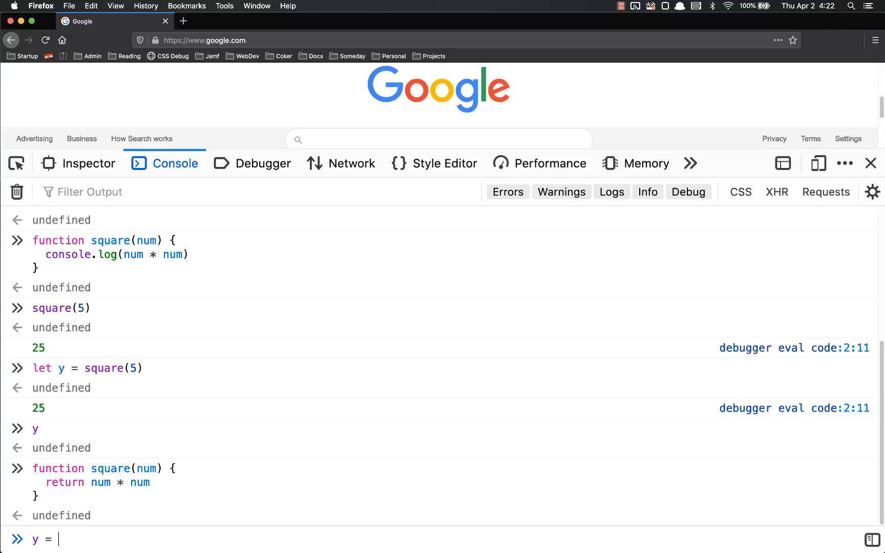
pyautogui.write('square(5)')
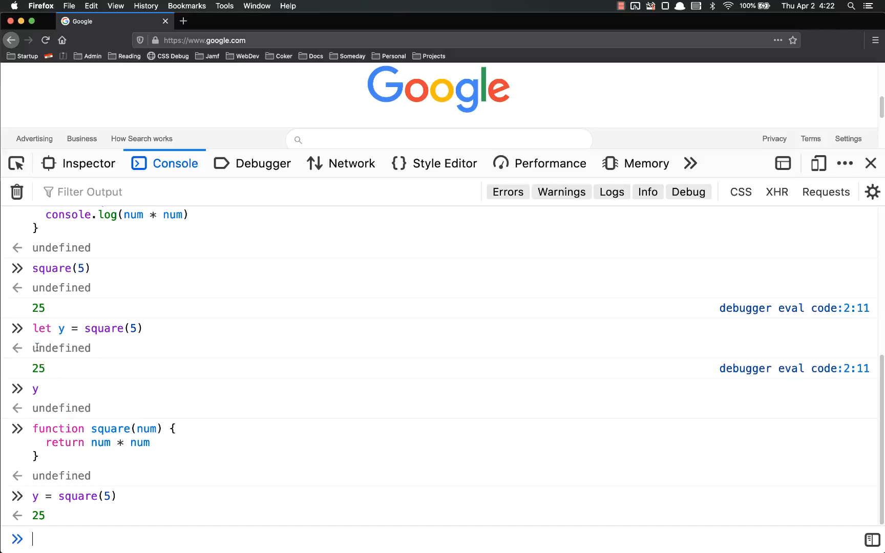
pyautogui.doubleClick(38, 369)
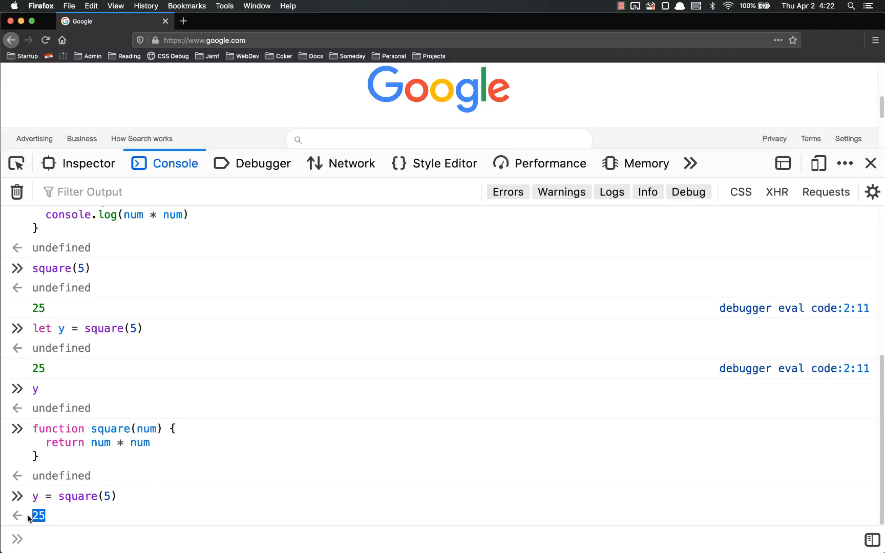
pyautogui.write('y')
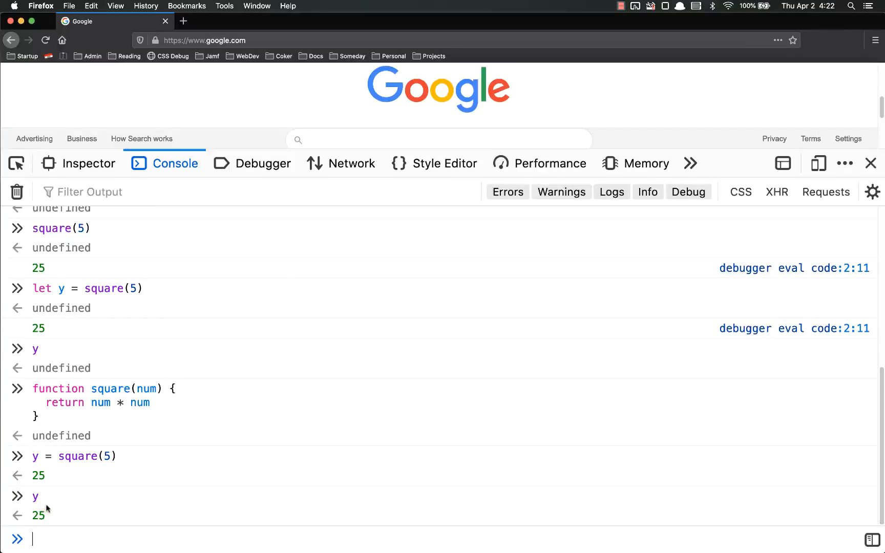
pyautogui.moveTo(174, 427)
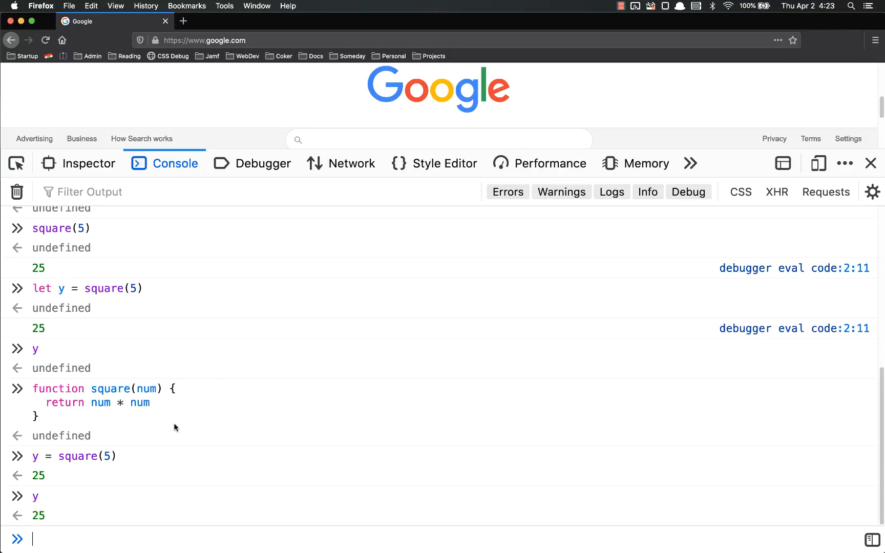
# Define sayHi(name) that logs a "Hi" greeting
pyautogui.write('fun')
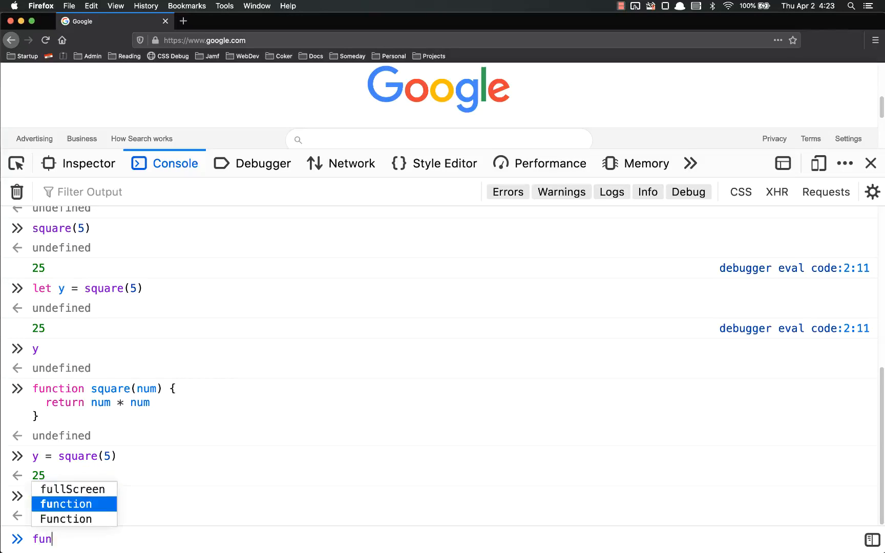
pyautogui.write('ction sayN')
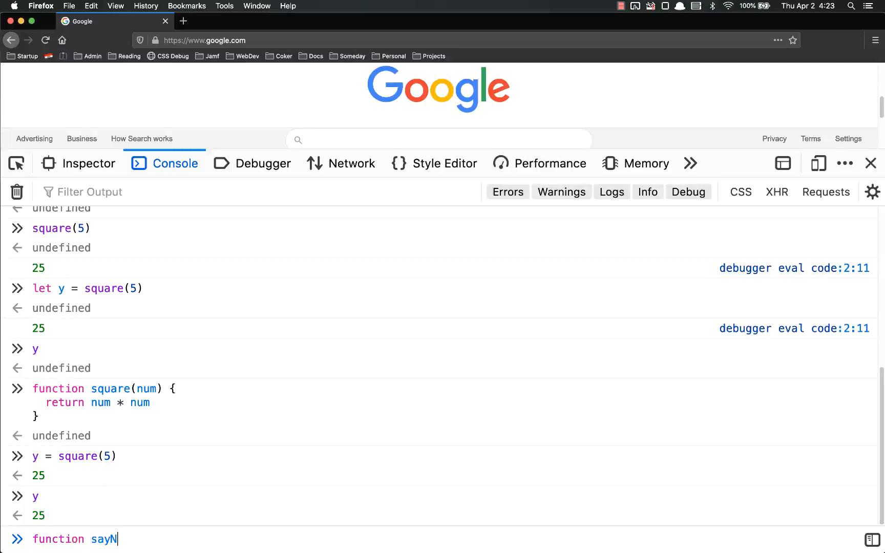
pyautogui.write('Hi(')
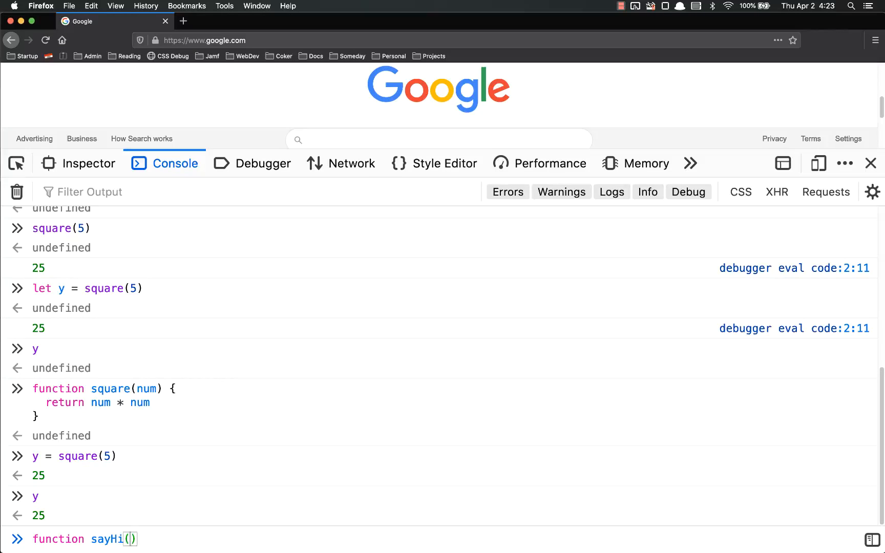
pyautogui.write('name)')
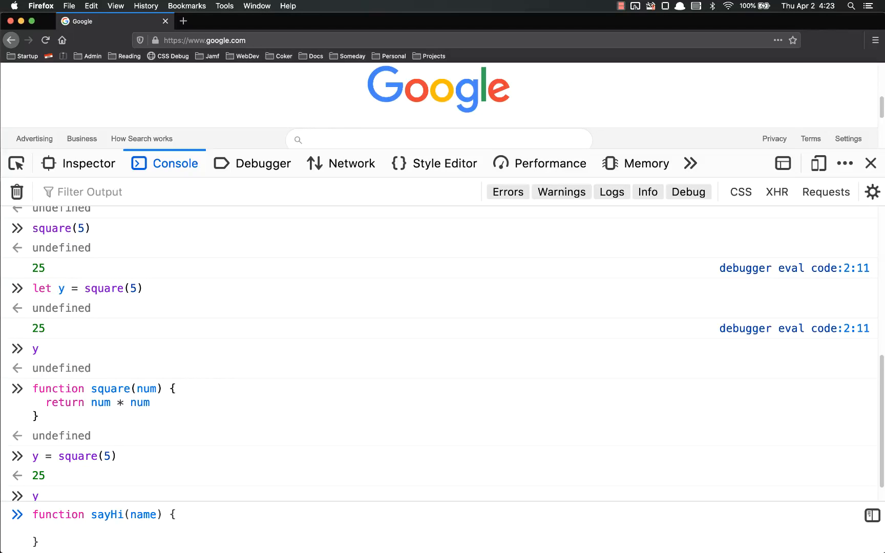
pyautogui.write('console')
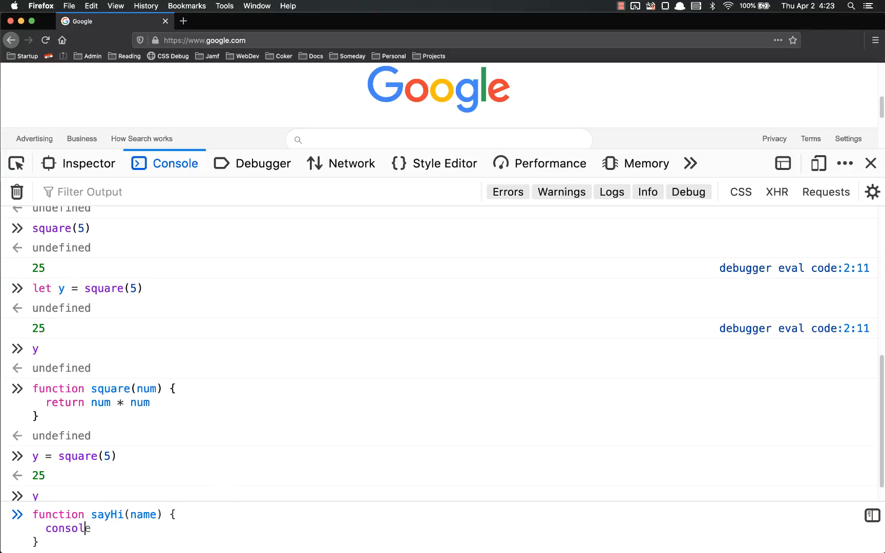
pyautogui.write('.log()')
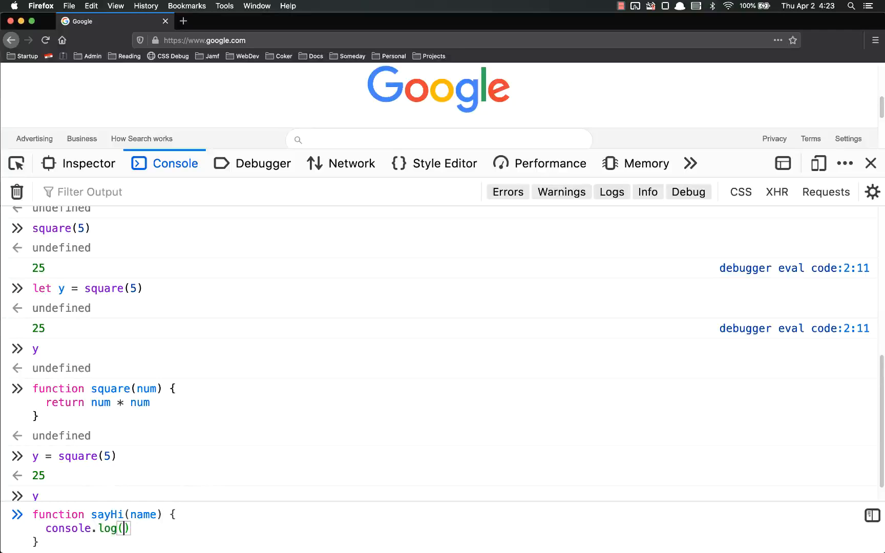
pyautogui.write('"Hi"')
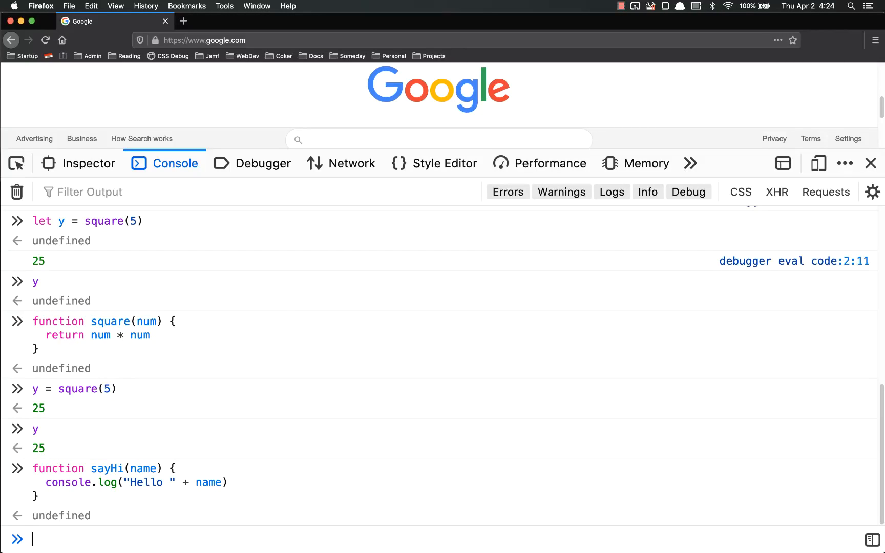
# Redefine sayHi to return name with a log after it, triggering an unreachable-code warning
pyautogui.write('function sayHi(name) {')
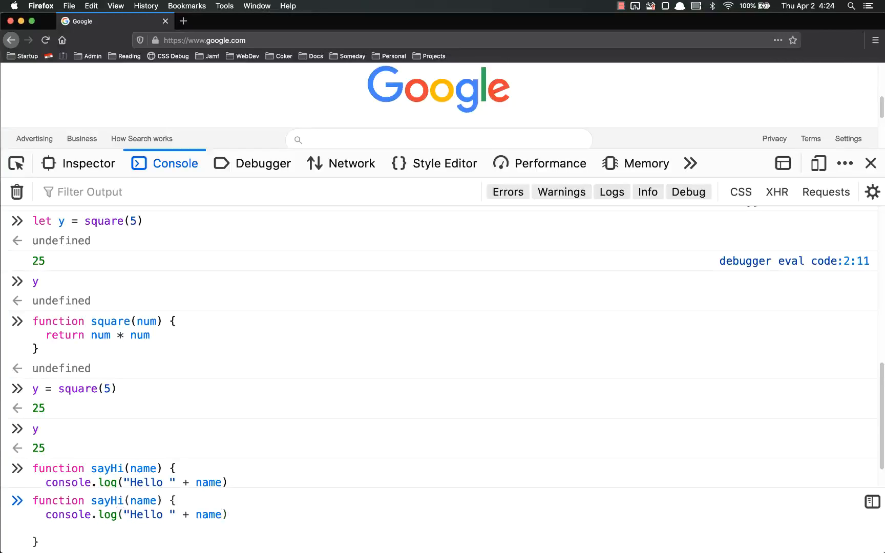
pyautogui.write('return name')
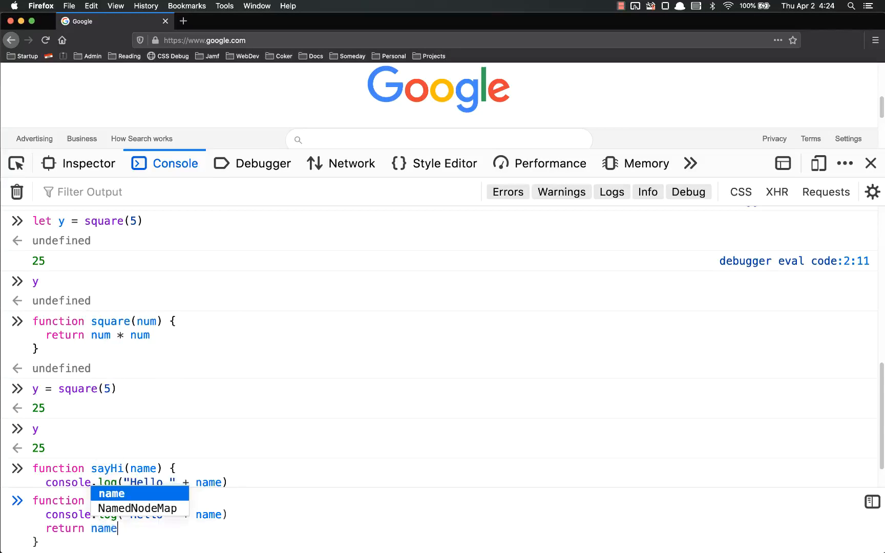
pyautogui.write('console.log("This won\'t r')
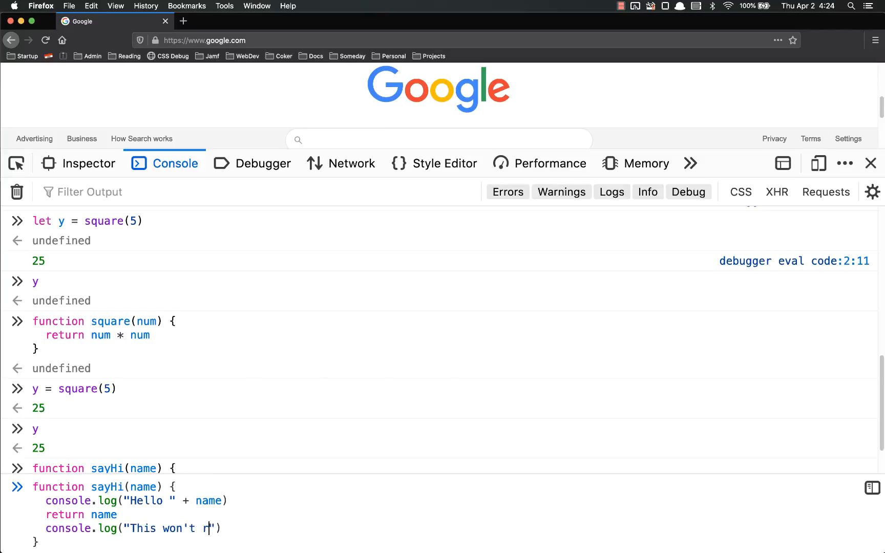
pyautogui.write('un...')
pyautogui.press('Enter')
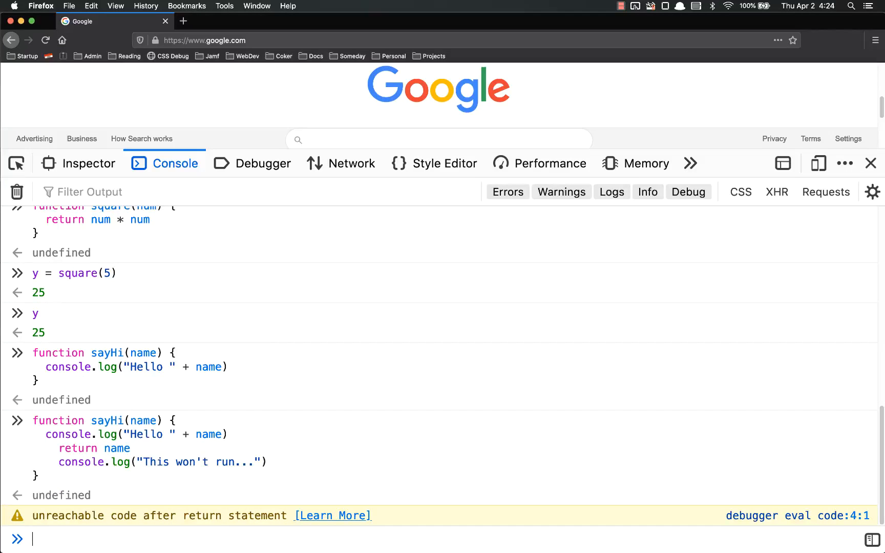
pyautogui.doubleClick(50, 515)
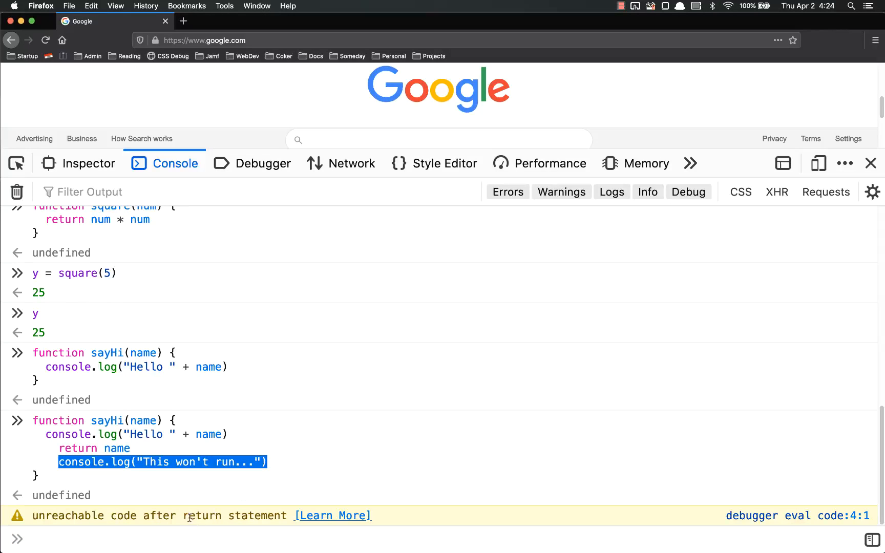
pyautogui.click(17, 192)
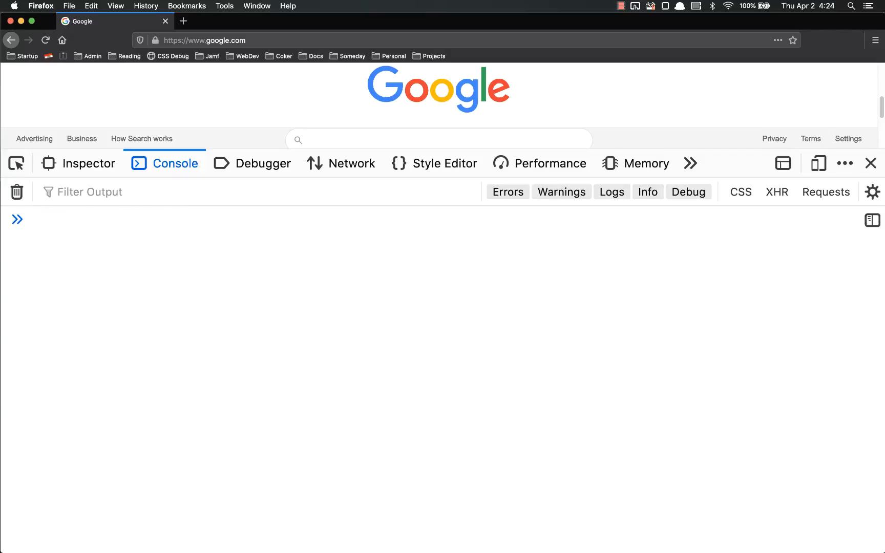
pyautogui.write('sayHi()')
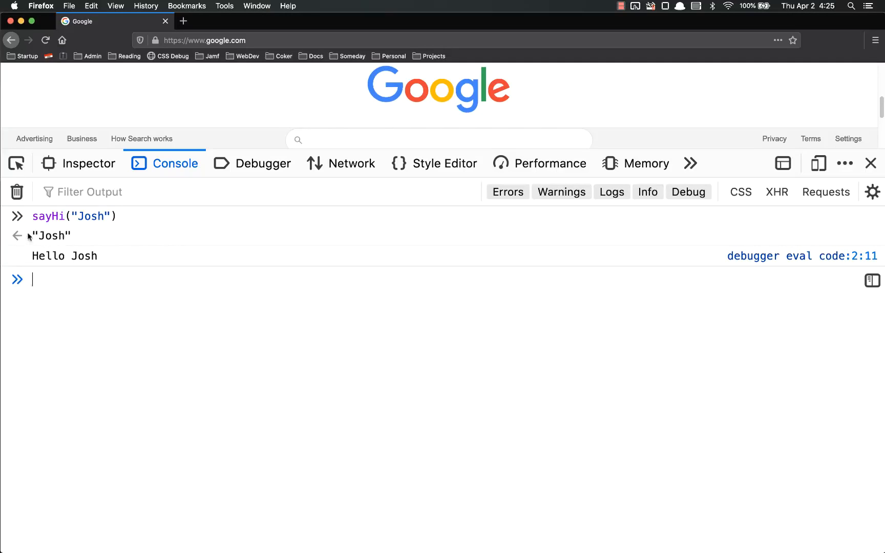
pyautogui.doubleClick(52, 236)
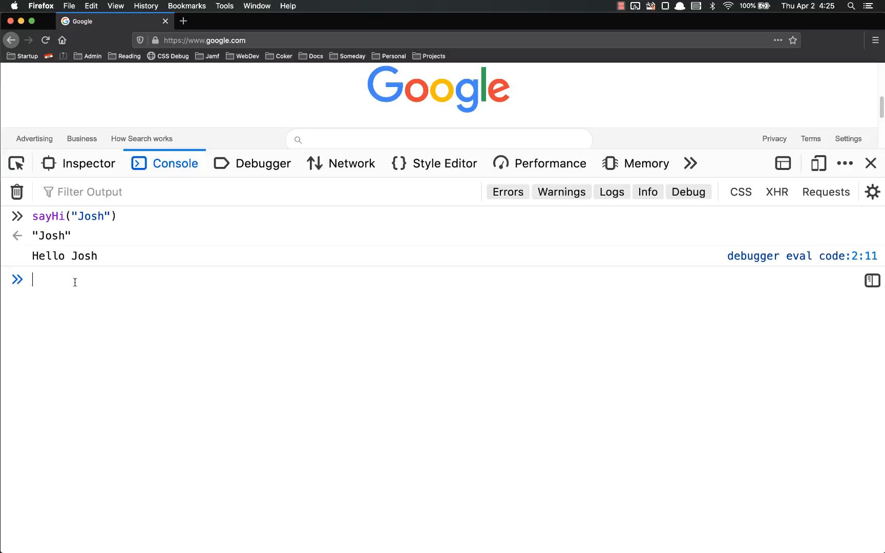
pyautogui.write('function sayHi(name) {')
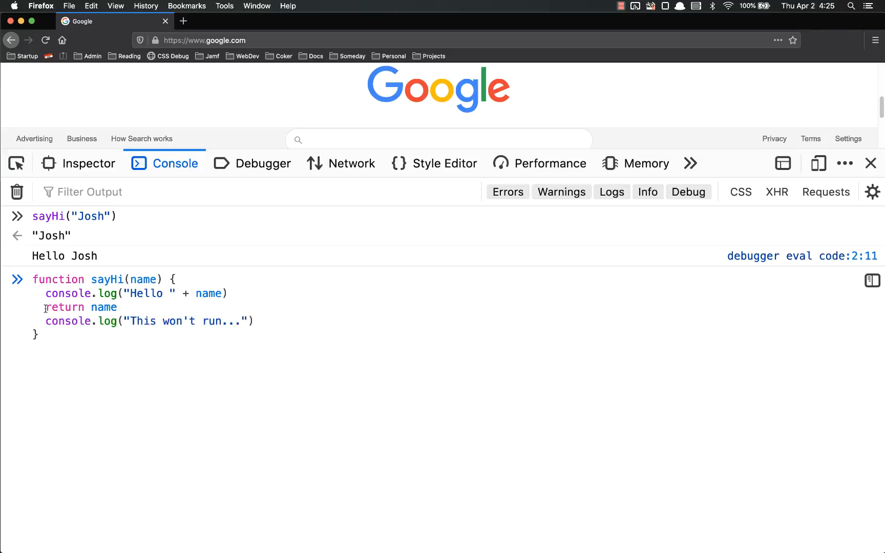
pyautogui.doubleClick(81, 308)
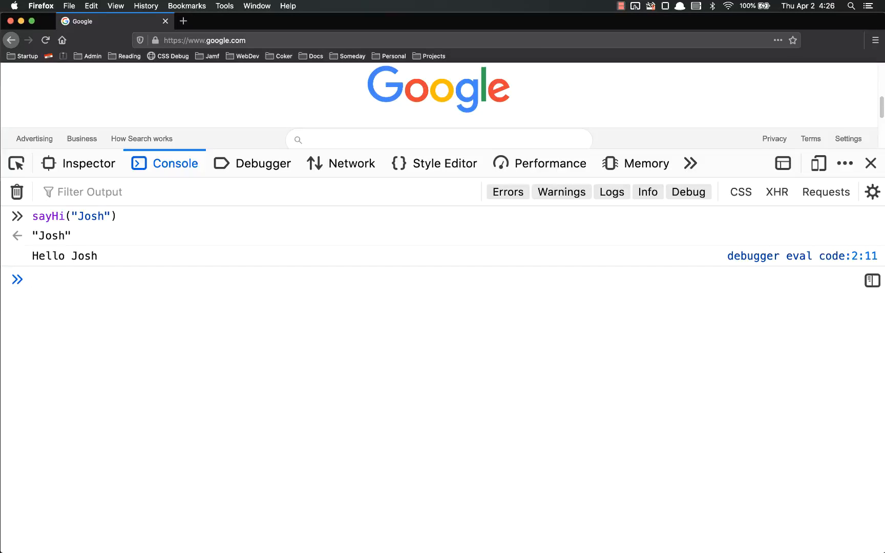
# Define timesTen(x) returning x * 10 when typeof x is "number"
pyautogui.write('function')
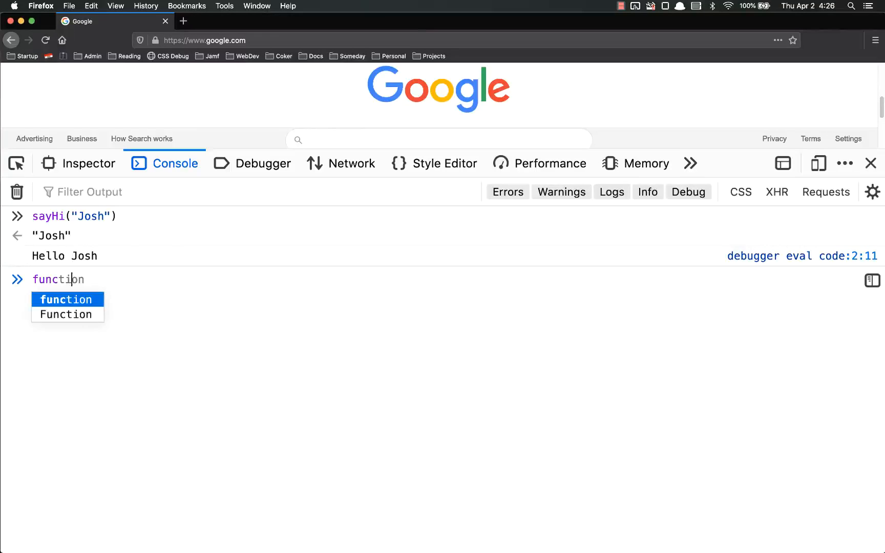
pyautogui.write('timesTen()')
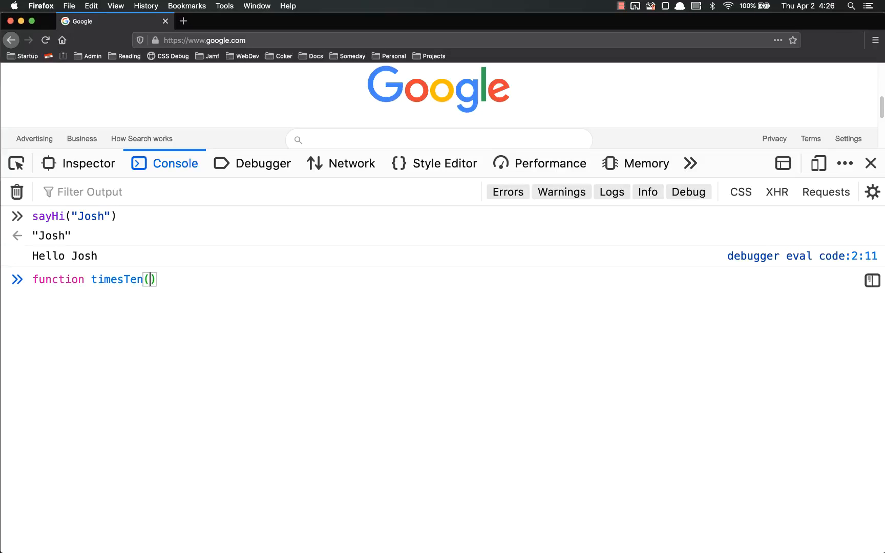
pyautogui.write('x) {')
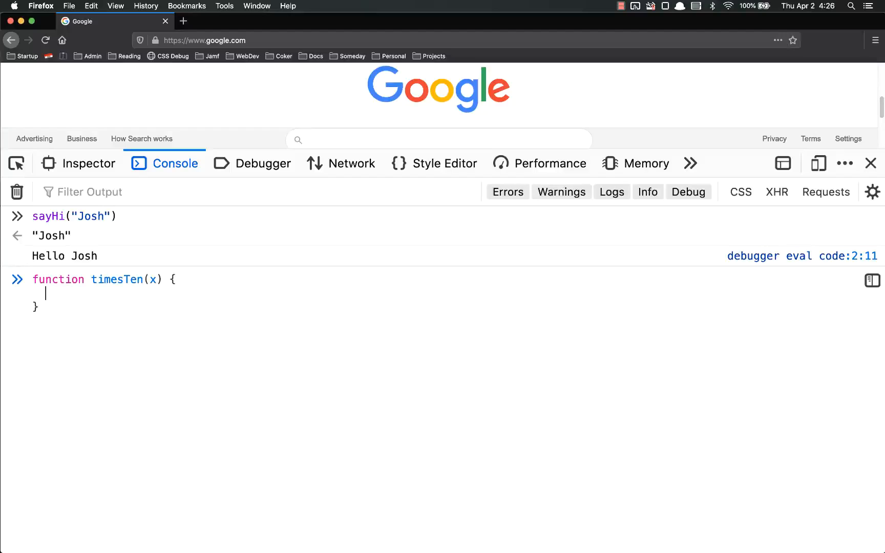
pyautogui.write('if ()')
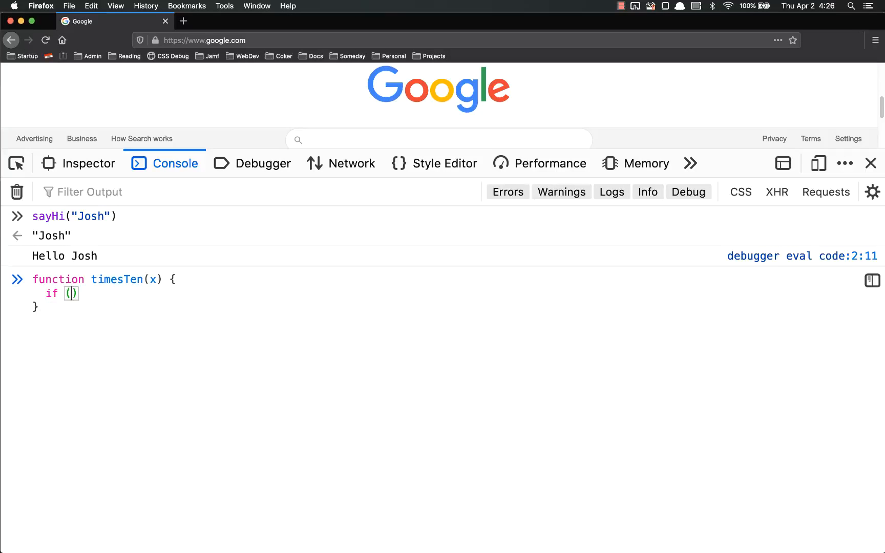
pyautogui.write('typeof x === "')
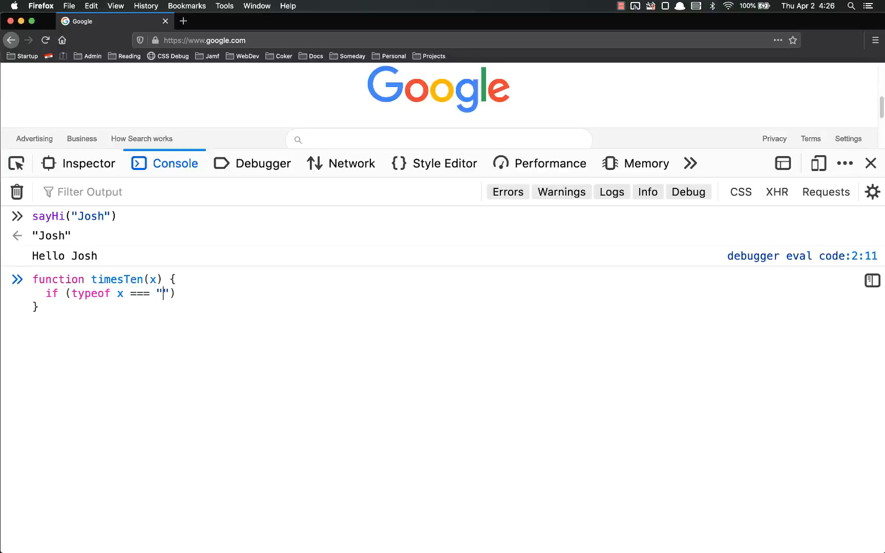
pyautogui.write('number')
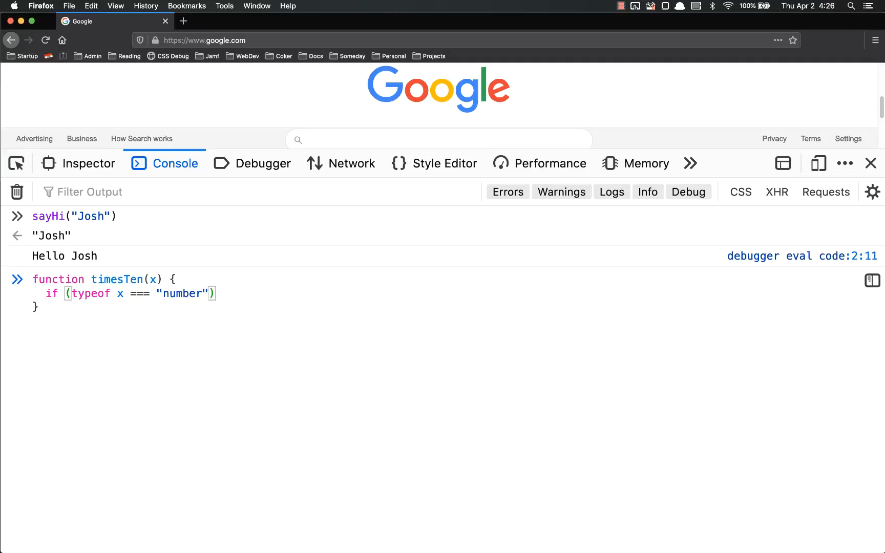
pyautogui.write('{')
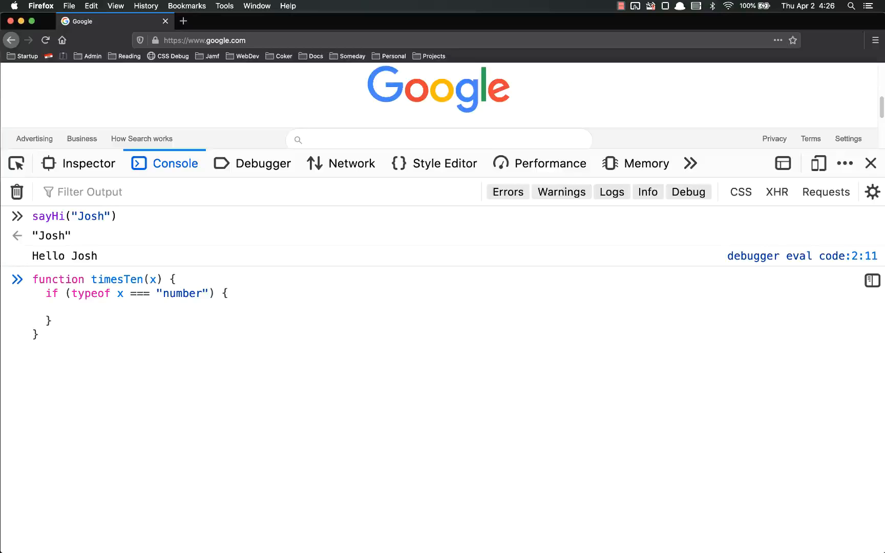
pyautogui.write('return x * 10')
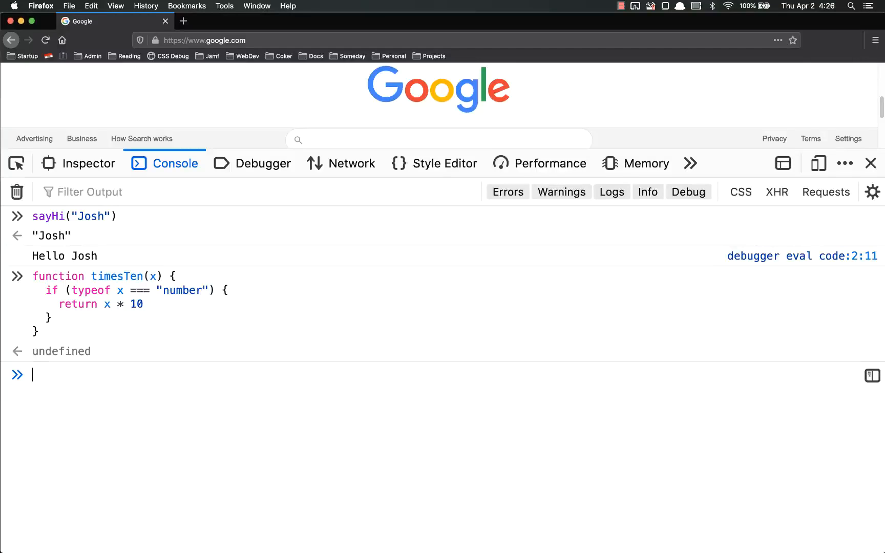
# Redefine timesTen with a fallback return "that's not a number..." and highlight its if-check
pyautogui.write('function timesTen(x) {')
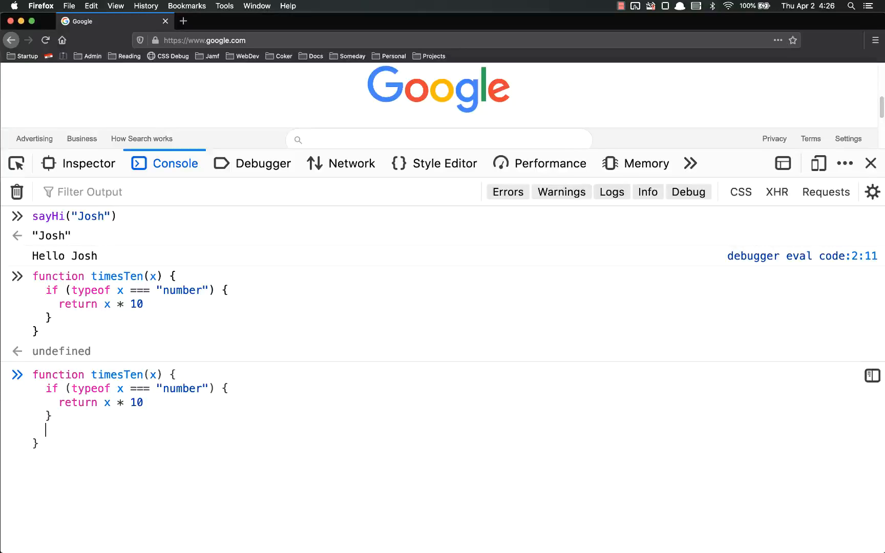
pyautogui.write('return "th"')
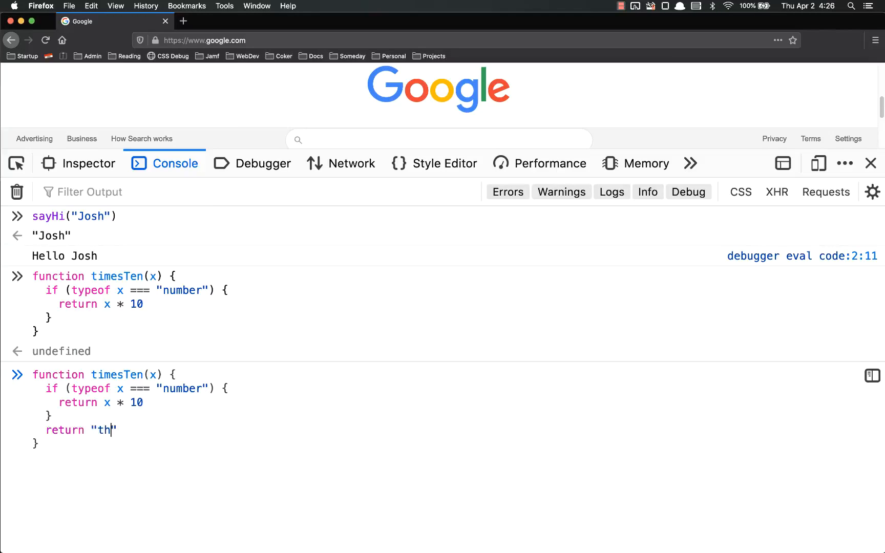
pyautogui.write("at's not a number.")
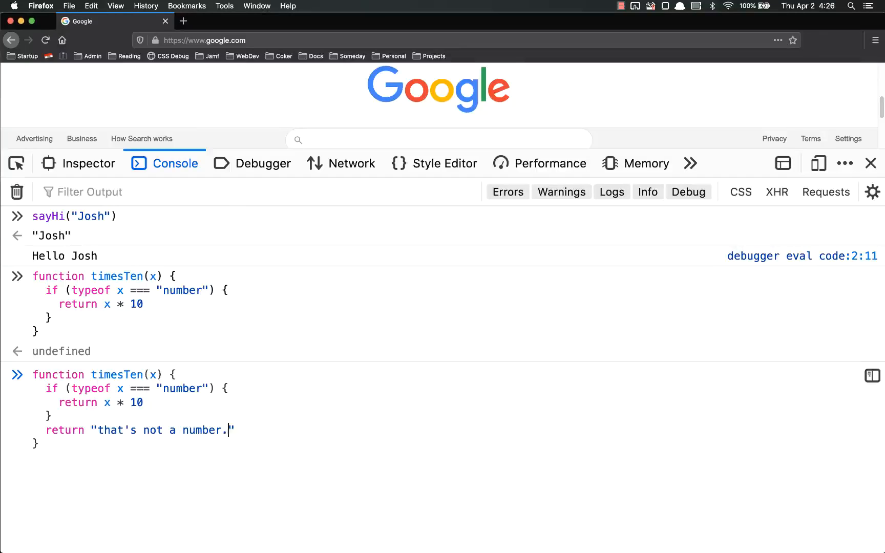
pyautogui.write('..')
pyautogui.press('Enter')
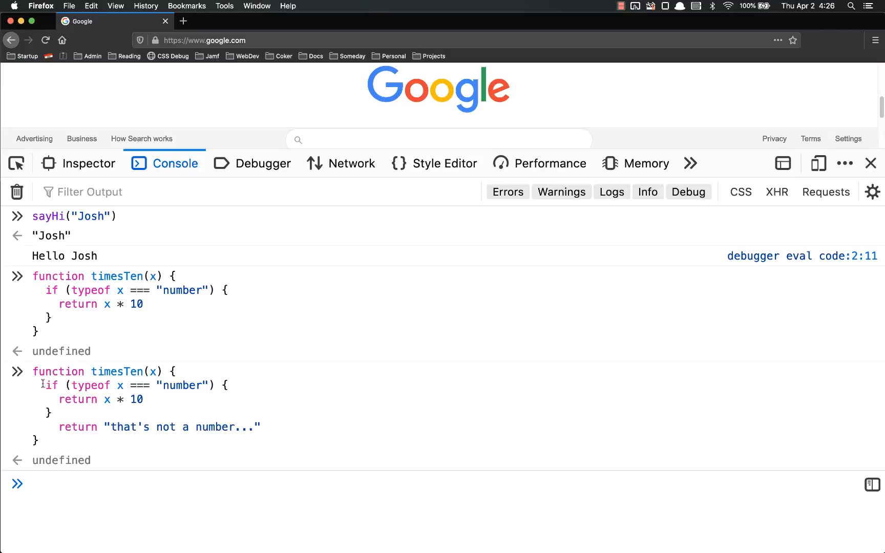
pyautogui.doubleClick(101, 399)
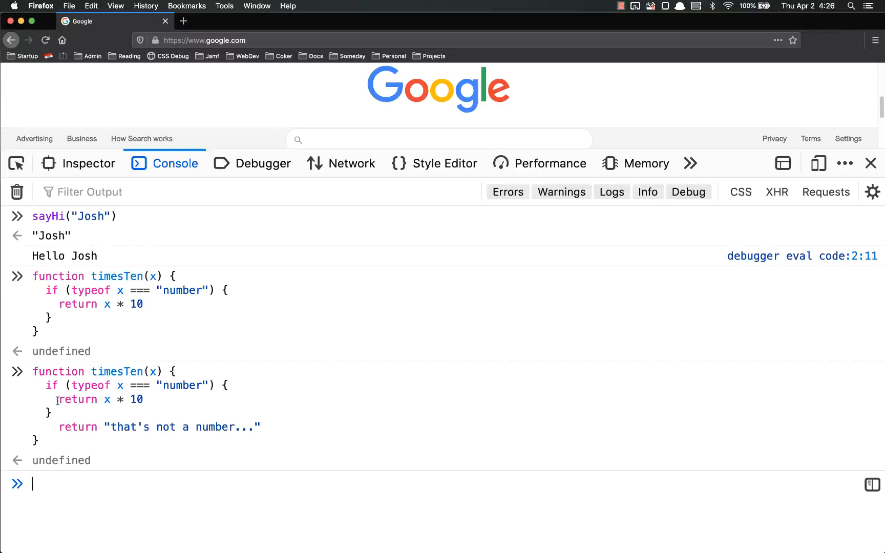
pyautogui.moveTo(45, 386); pyautogui.dragTo(53, 413)
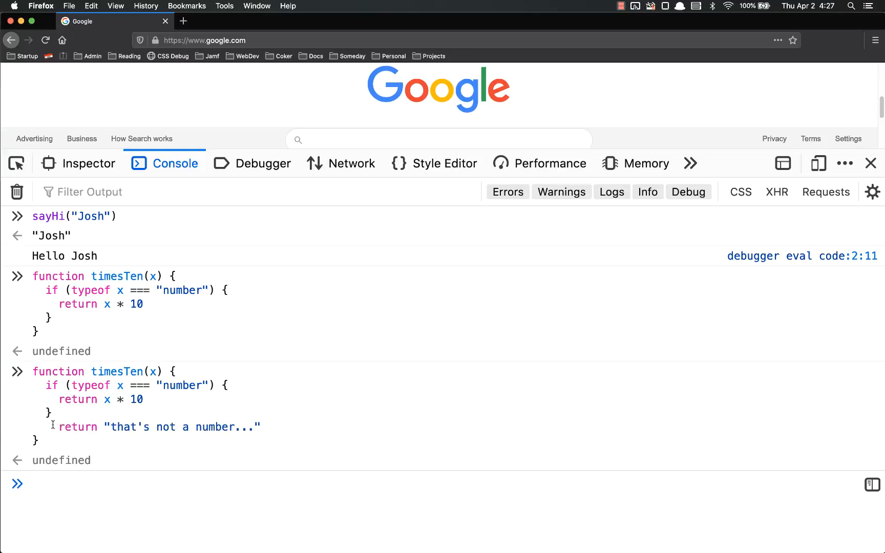
# Call timesTen(5) to get 50, then type timesTen("hi") at the prompt
pyautogui.write('timesTen()5')
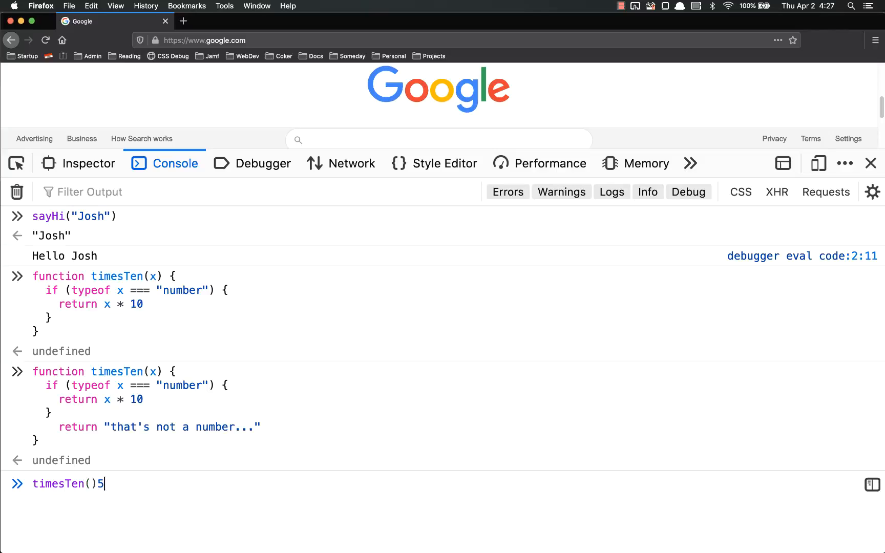
pyautogui.press('Backspace')
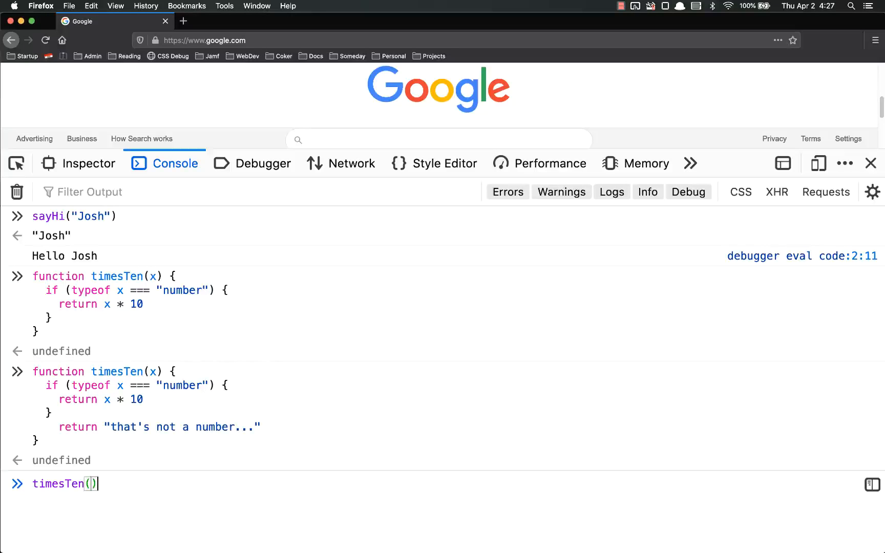
pyautogui.write('5')
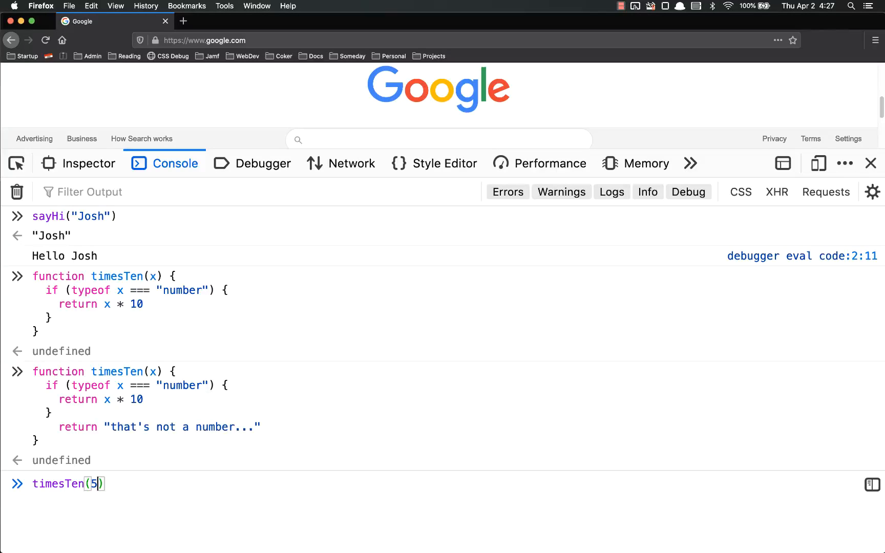
pyautogui.write('times')
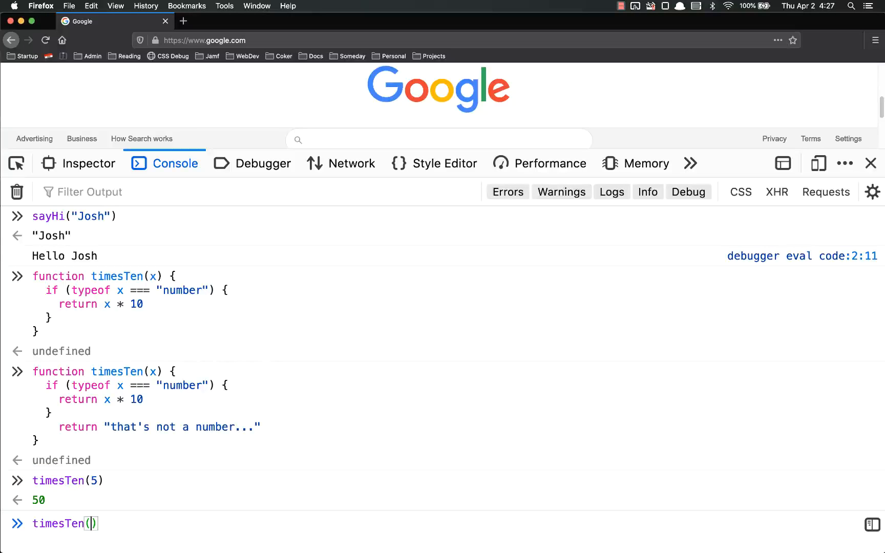
pyautogui.write('"hi"')
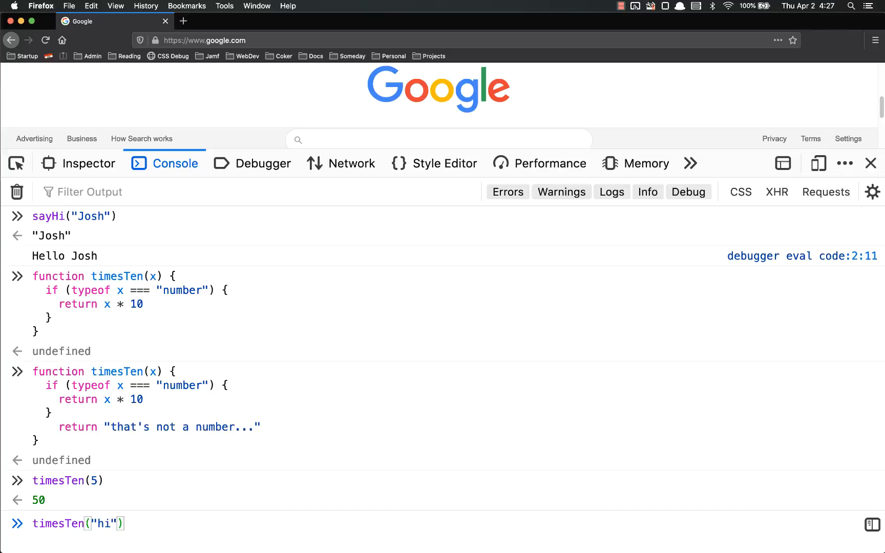